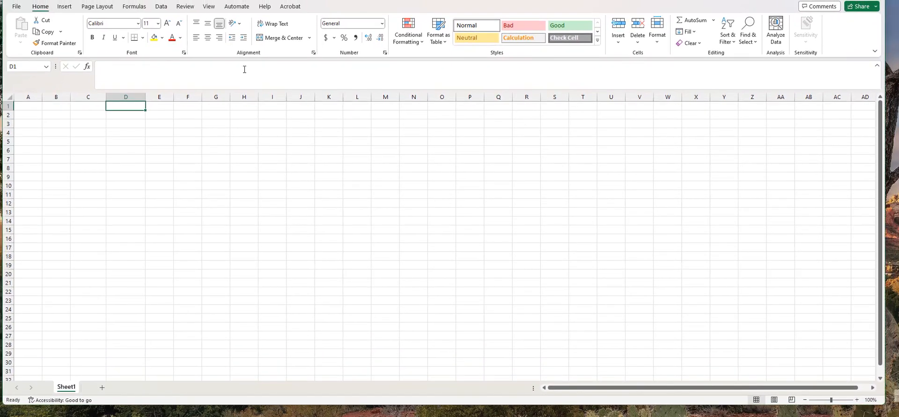
Step: Enter headers Lap Time, Ref. Lap Time and Difference in B2:D2, and widen column C
click(56, 114)
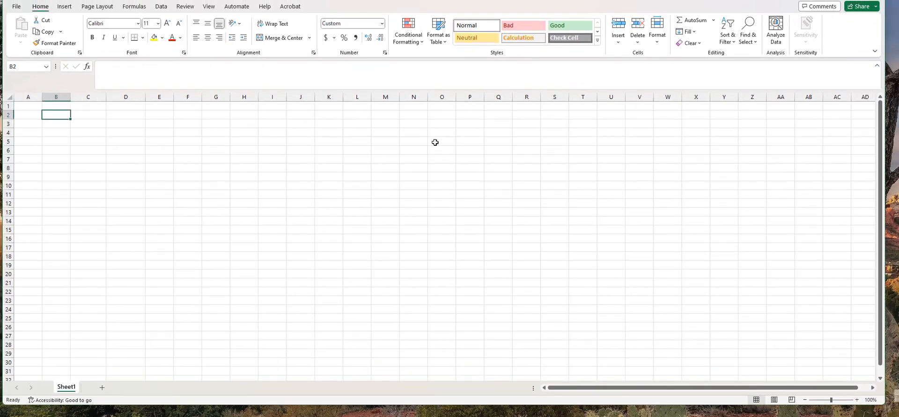
text(Lap)
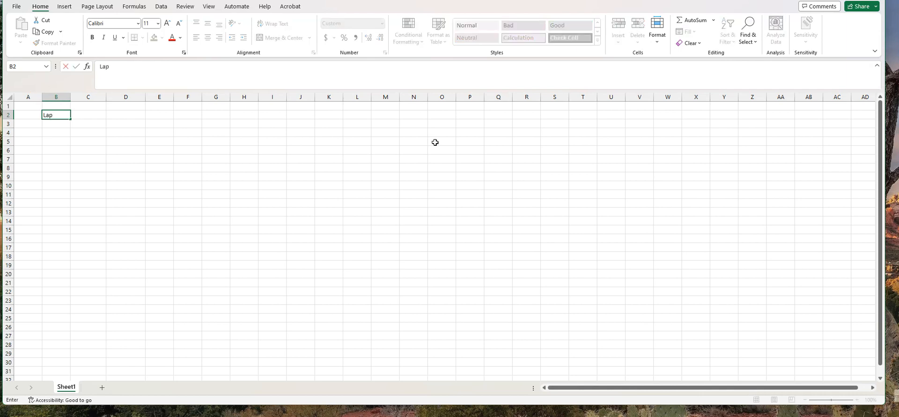
text(Ref. LT)
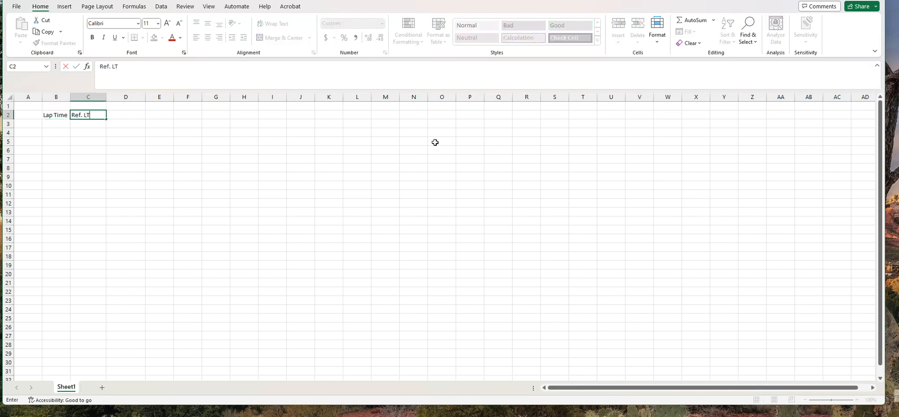
text(ap Tim)
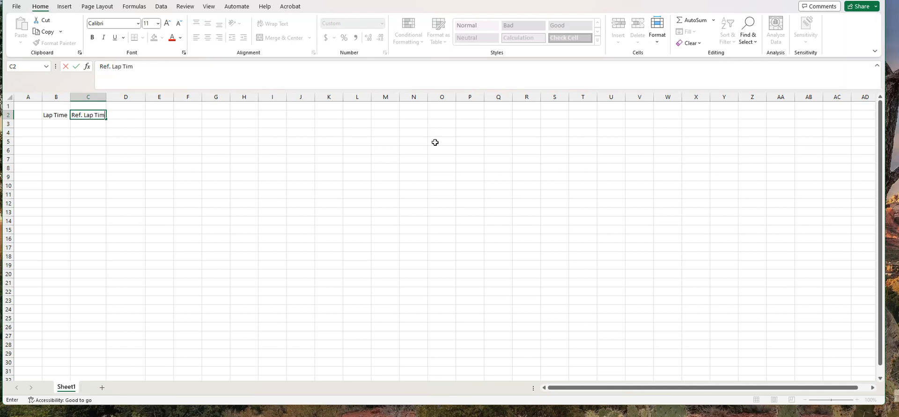
text(Dif)
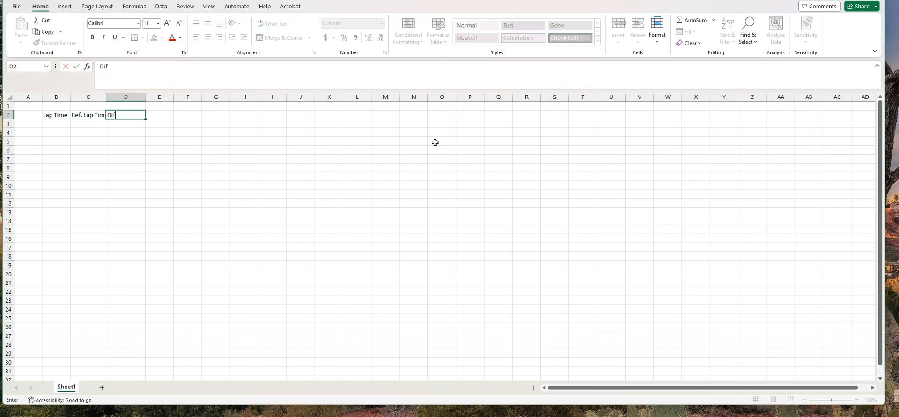
text(ference)
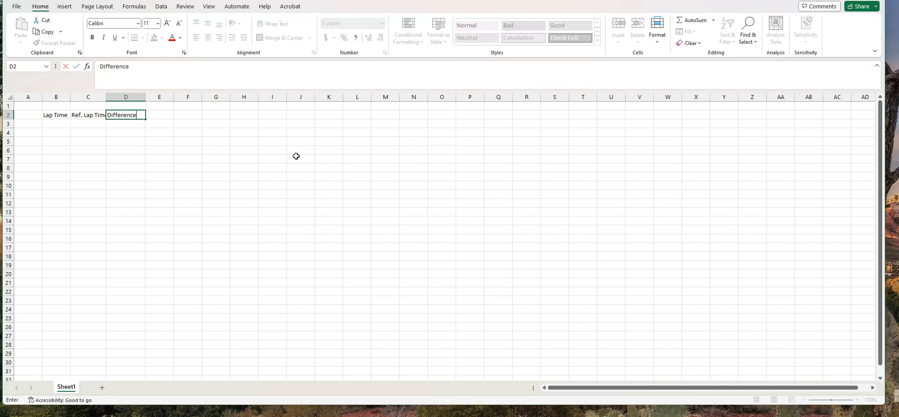
click(159, 184)
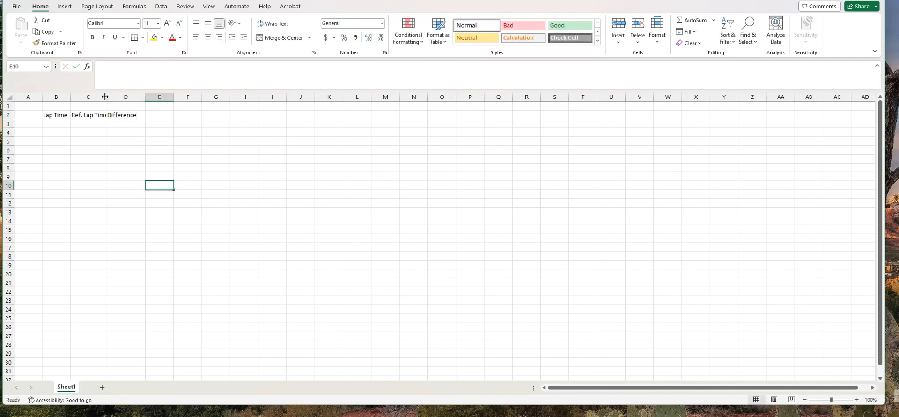
drag(105, 96, 108, 96)
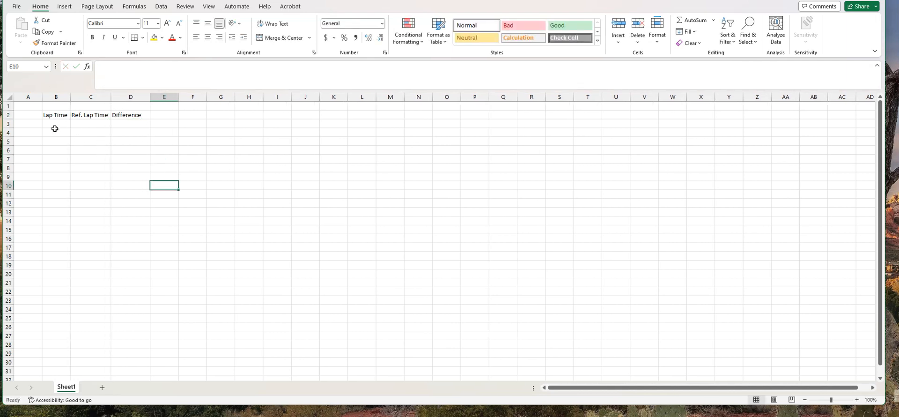
click(55, 123)
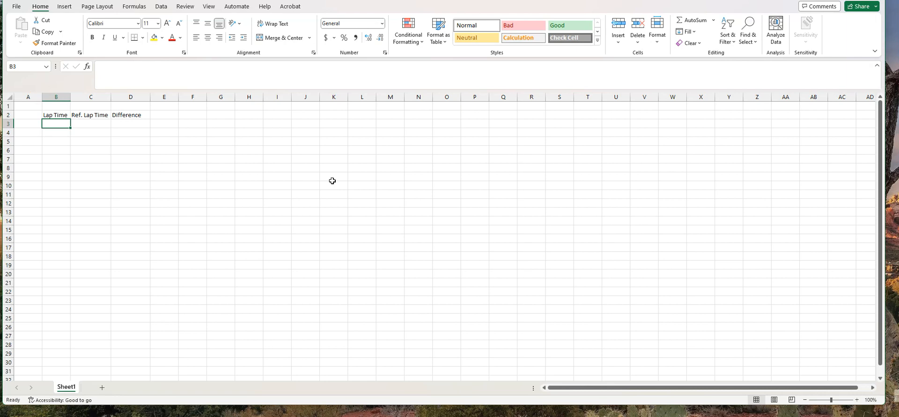
Step: Enter 02:07.275 in B3, which displays rounded as 02:07.3
text(02)
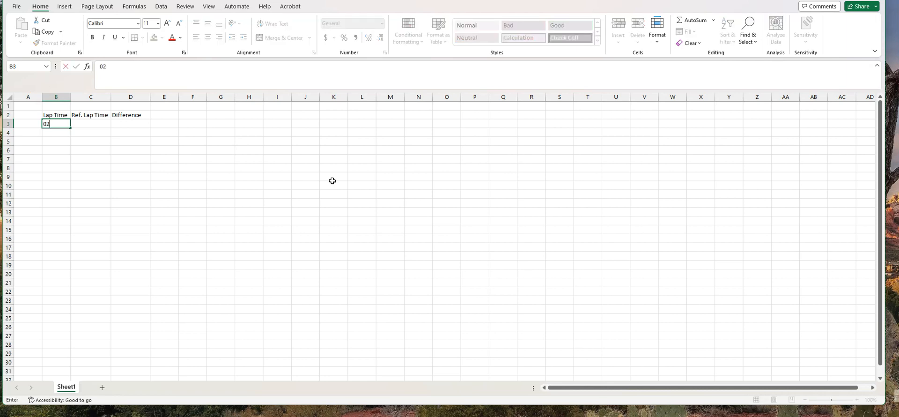
text(:07)
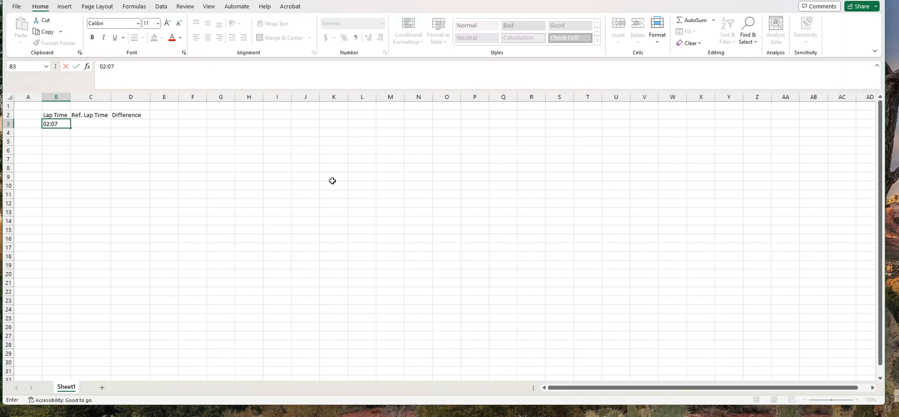
text(.275)
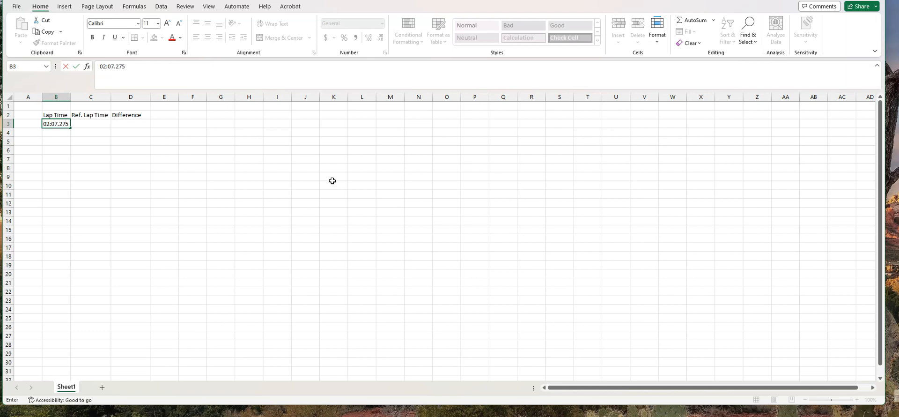
key(Return)
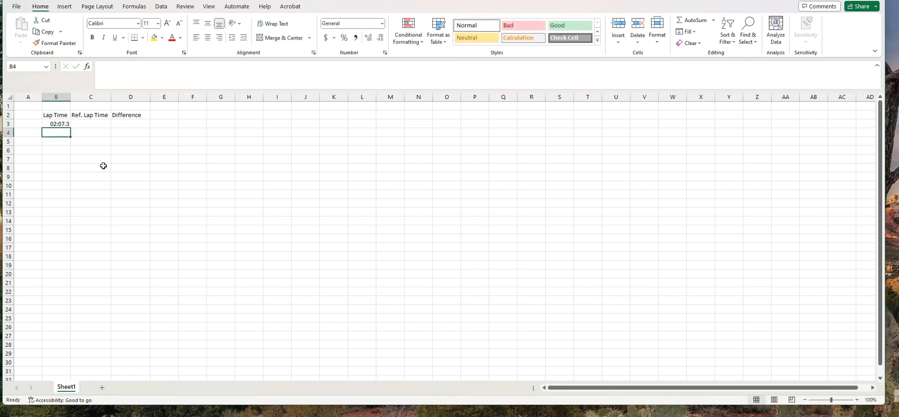
click(56, 123)
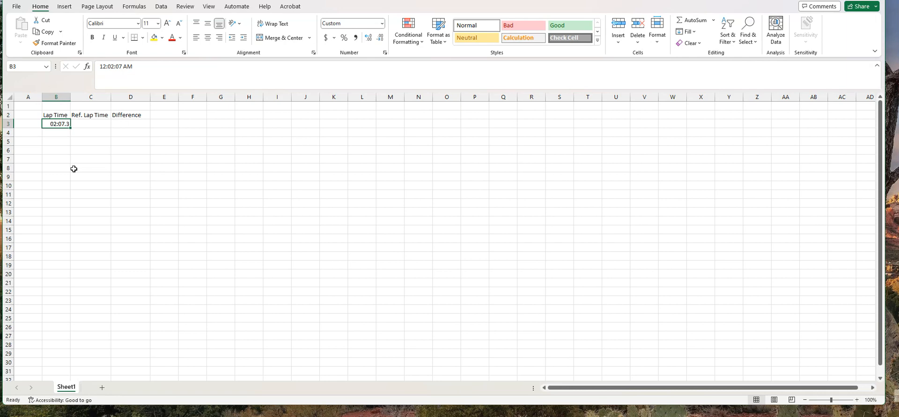
mouse_move(118, 126)
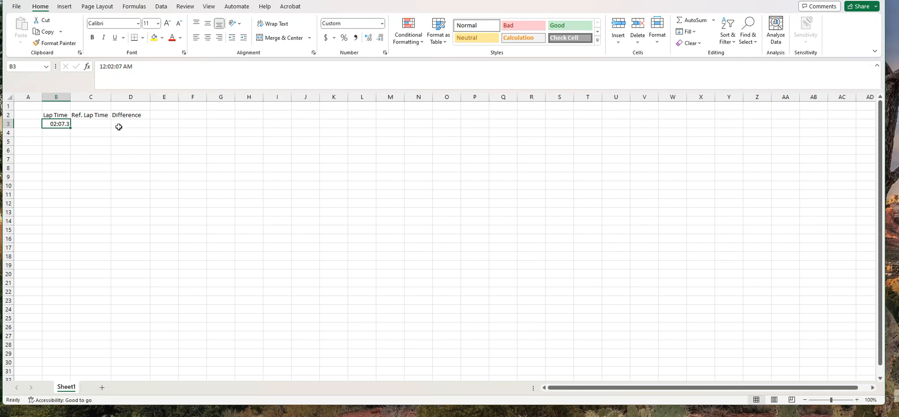
mouse_move(56, 123)
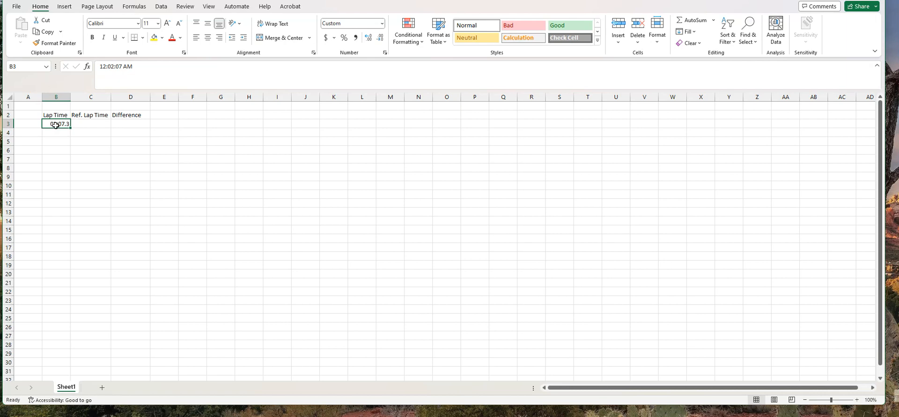
Step: Apply the custom format mm:ss.000 to B3 so it shows 02:07.275
right_click(56, 124)
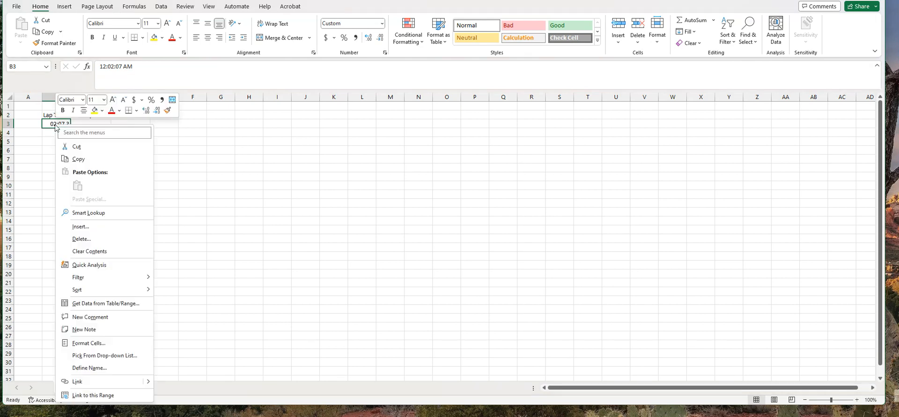
mouse_move(81, 226)
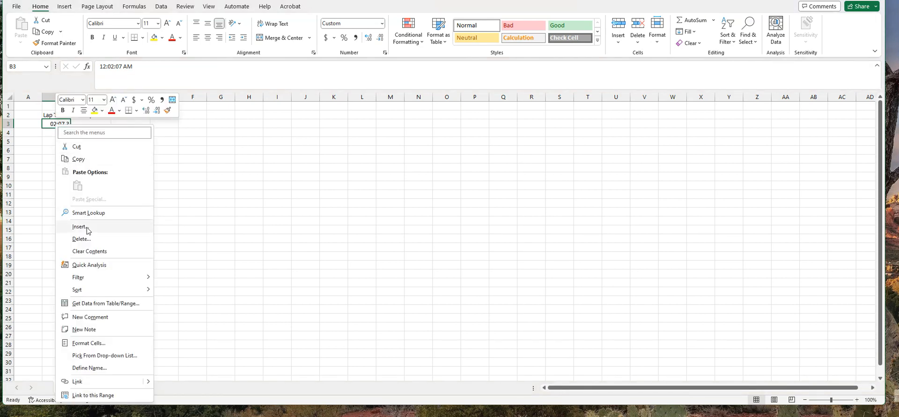
click(89, 343)
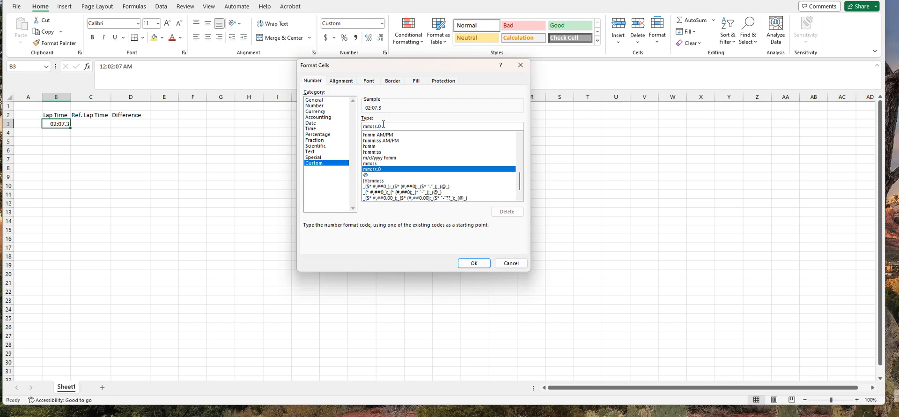
mouse_move(431, 125)
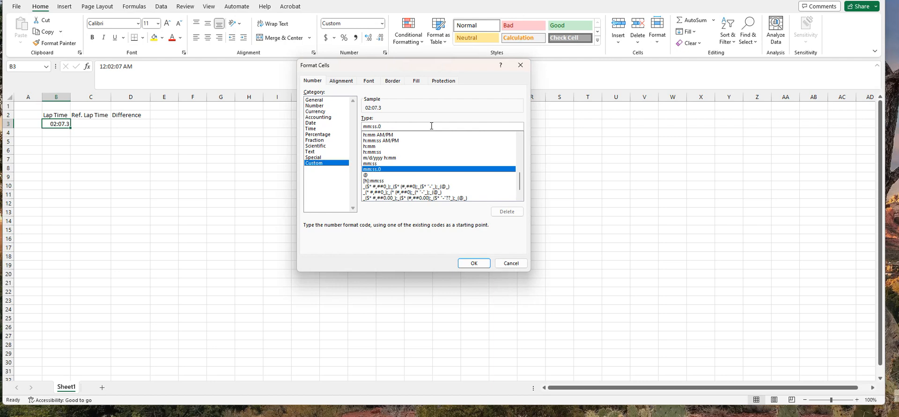
text(00)
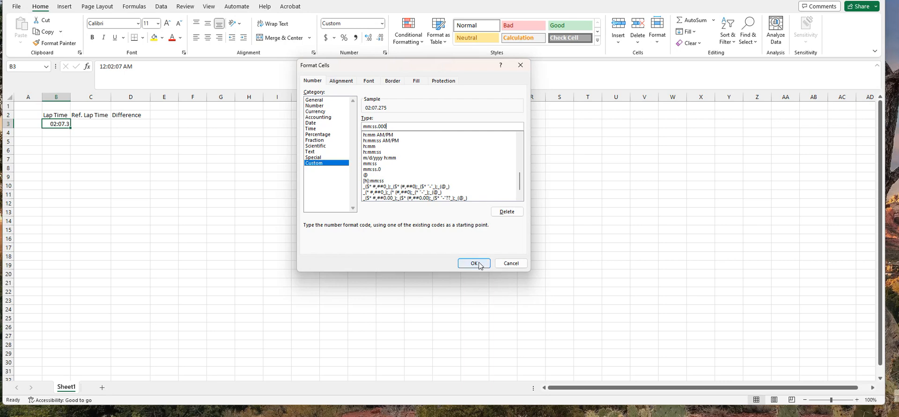
click(472, 263)
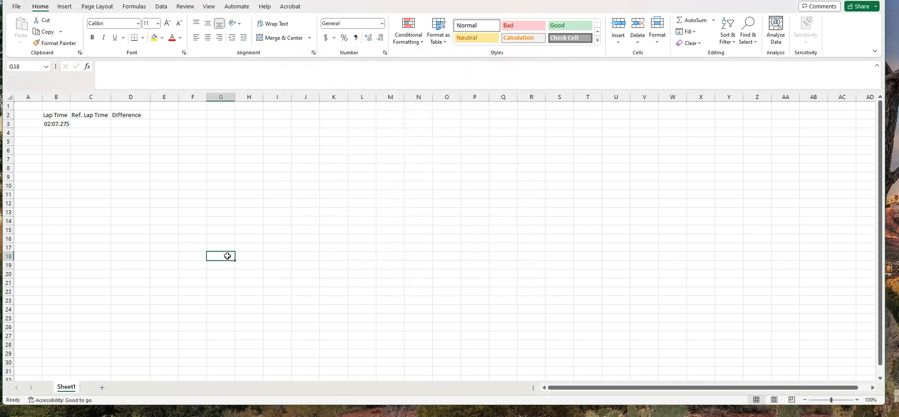
Step: Copy the formatted lap time cell B3
click(56, 123)
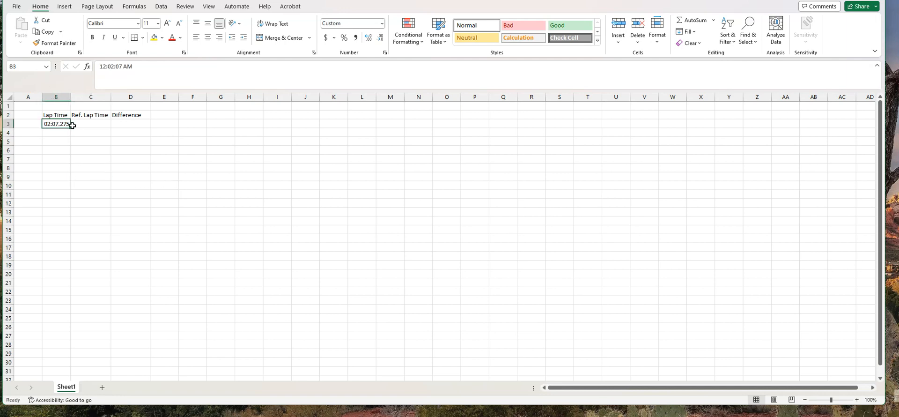
click(89, 123)
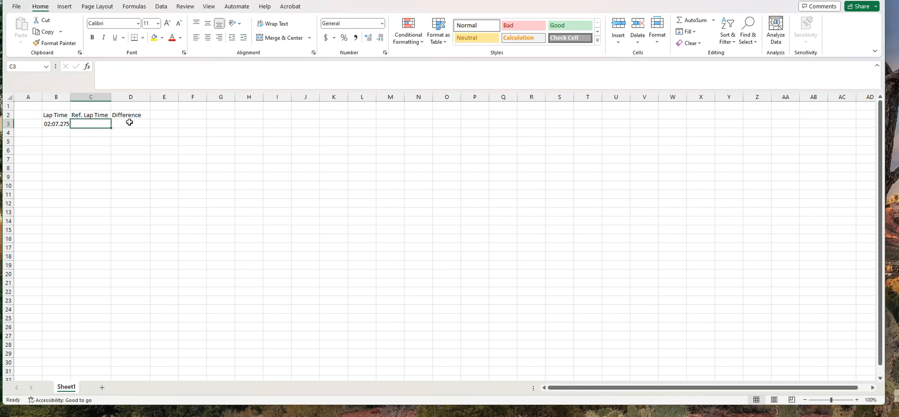
click(130, 123)
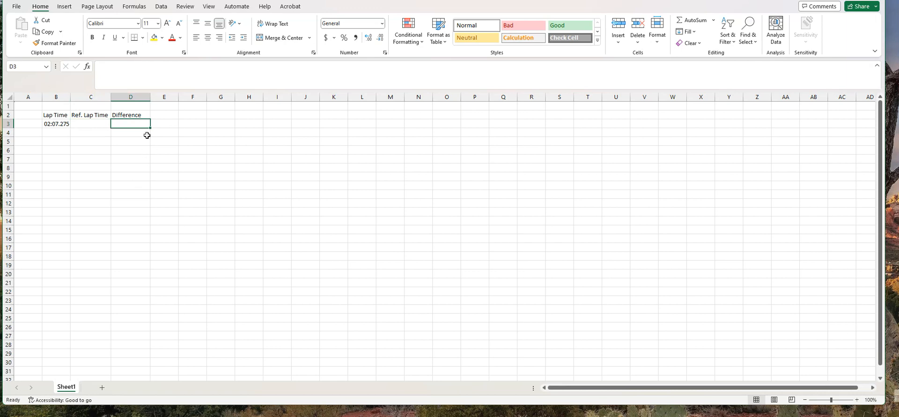
click(91, 176)
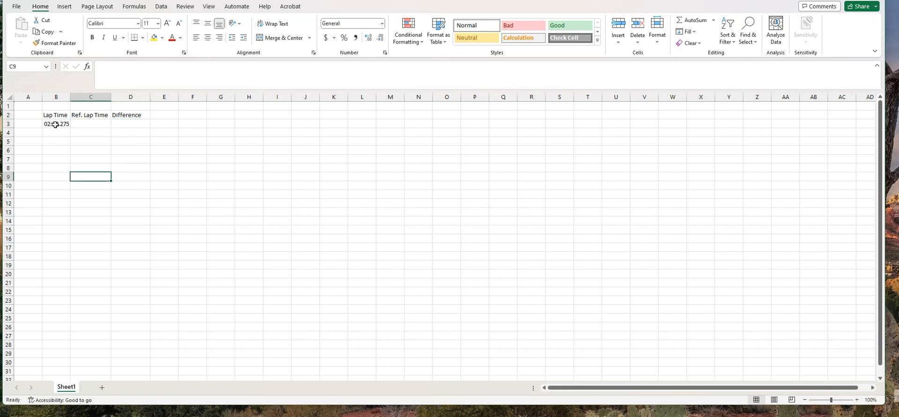
click(56, 123)
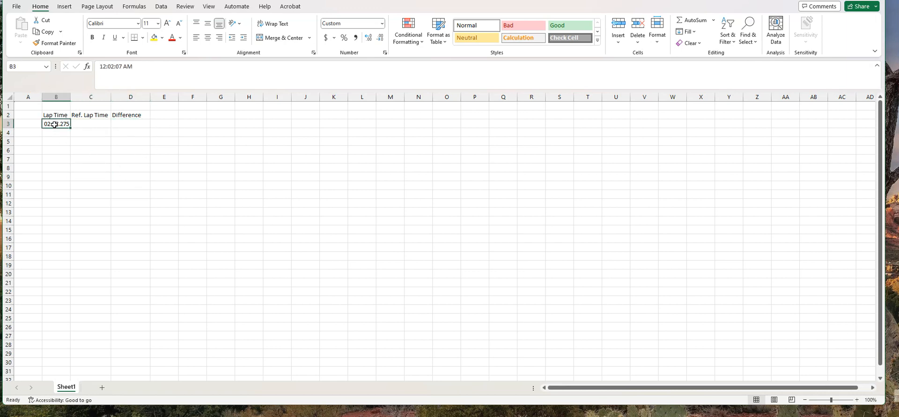
right_click(56, 123)
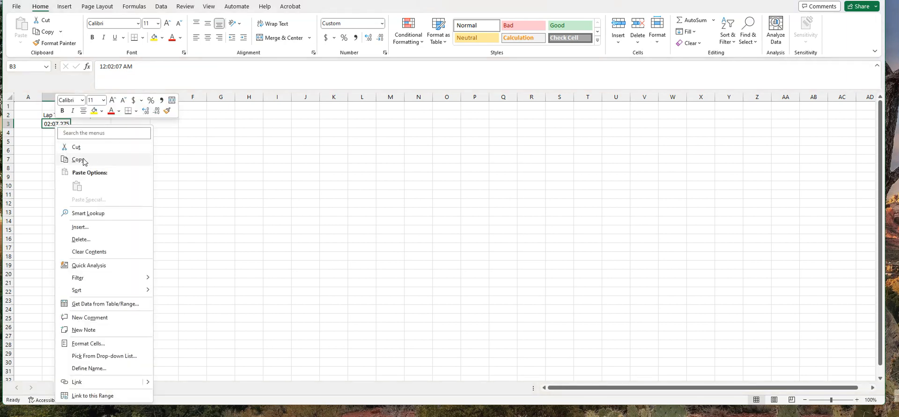
click(79, 159)
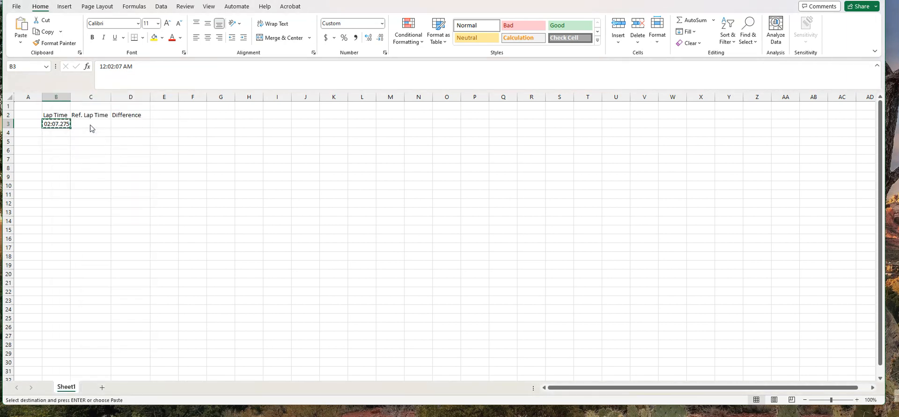
drag(56, 123, 130, 124)
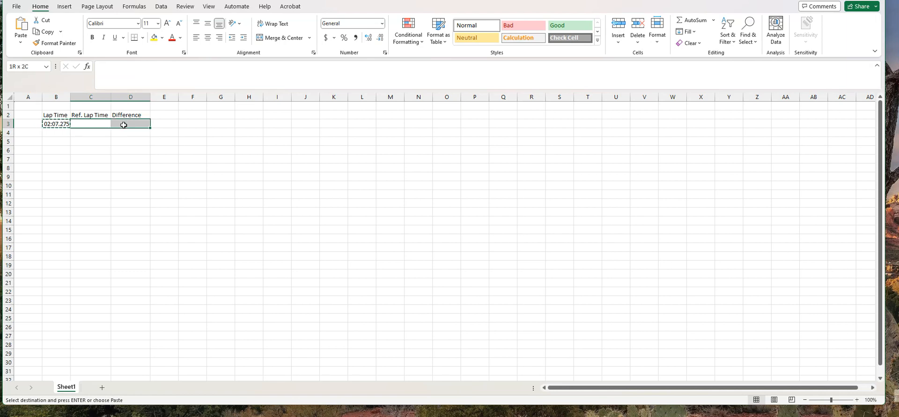
click(89, 123)
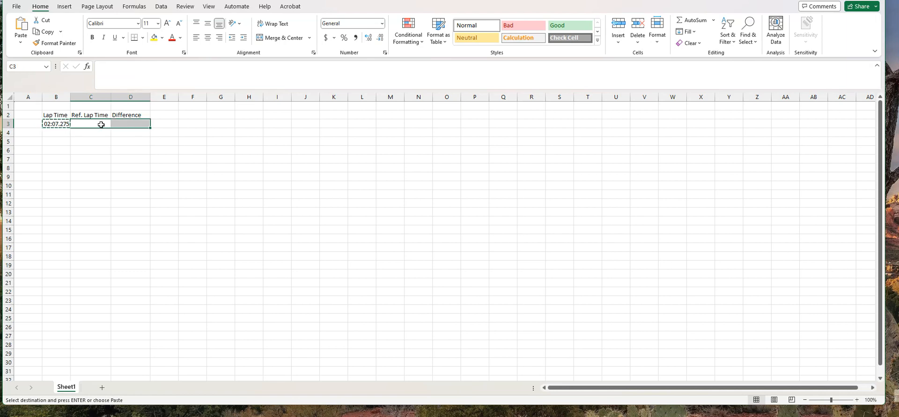
Step: Paste only B3's time formatting into C3 via Paste Special > Formats
right_click(101, 123)
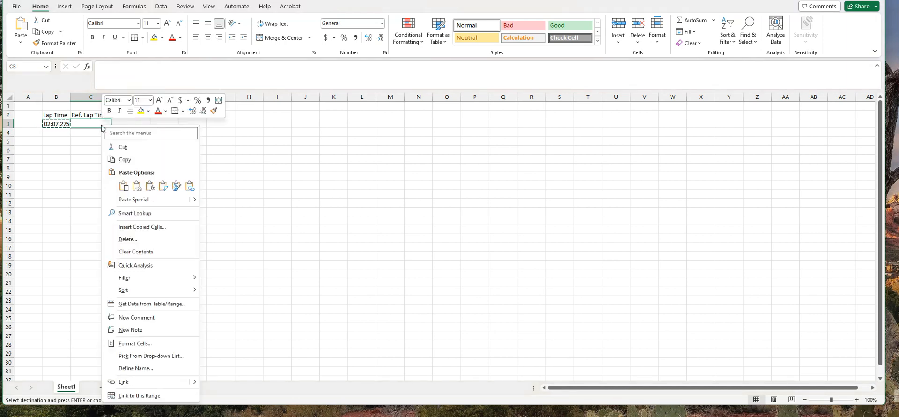
mouse_move(135, 199)
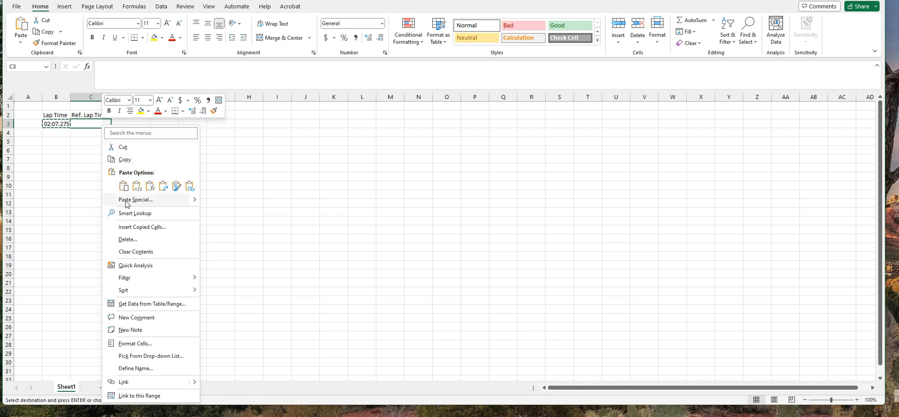
click(135, 199)
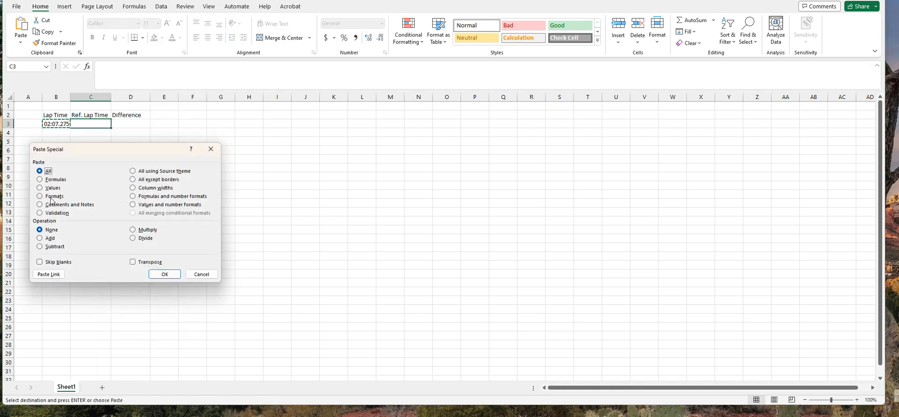
click(39, 196)
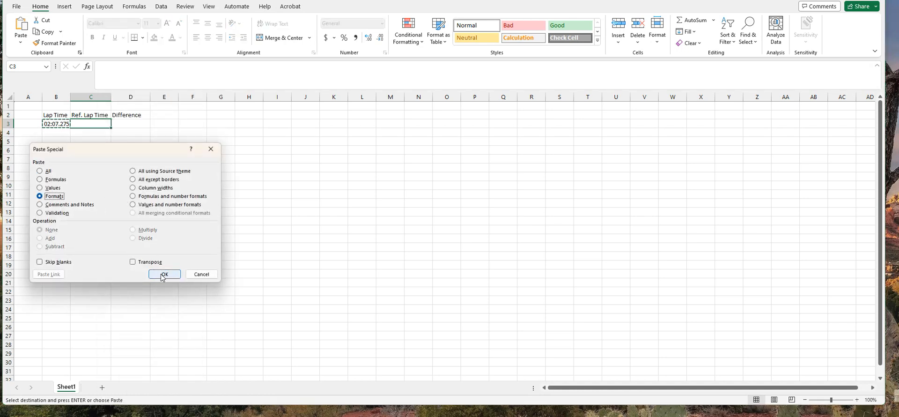
click(164, 273)
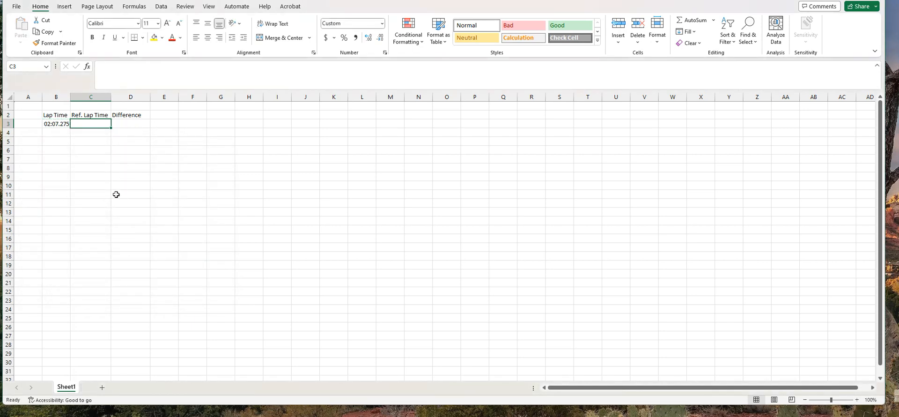
Step: Paste B3's time formatting into D3 with Paste Special > Formats
click(90, 194)
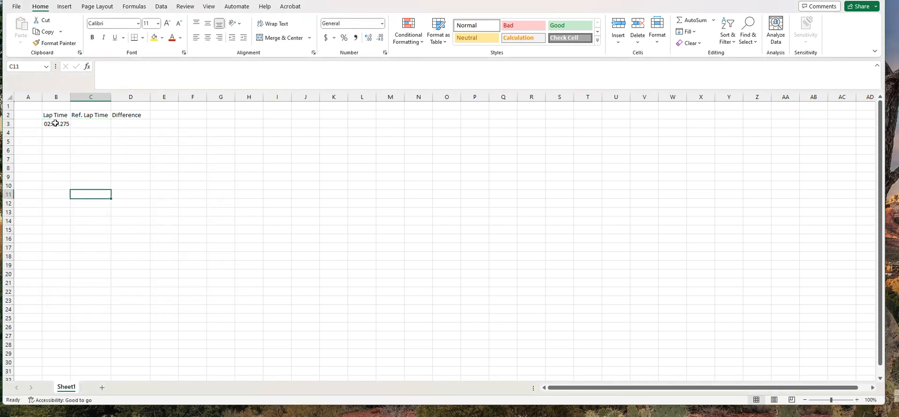
click(57, 123)
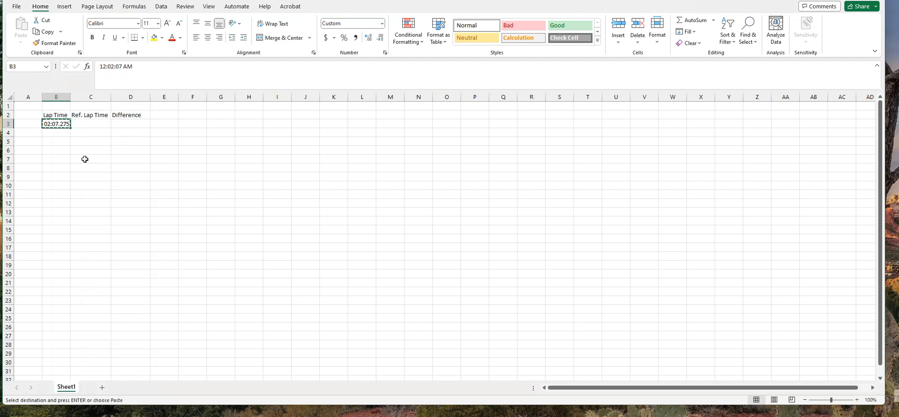
click(130, 123)
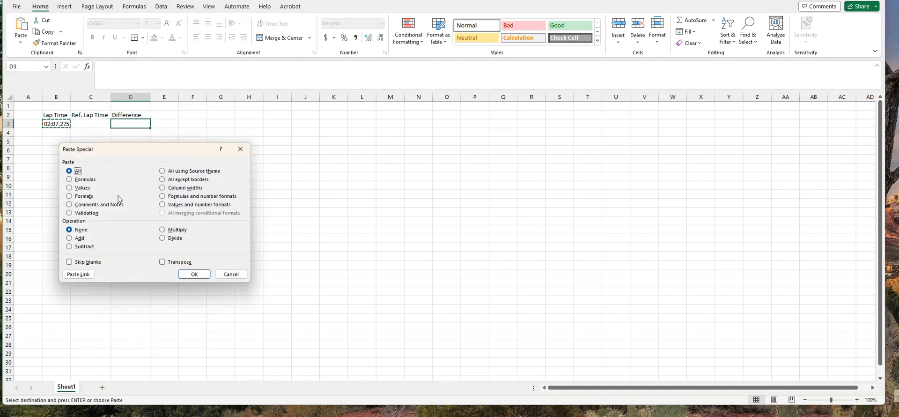
click(68, 195)
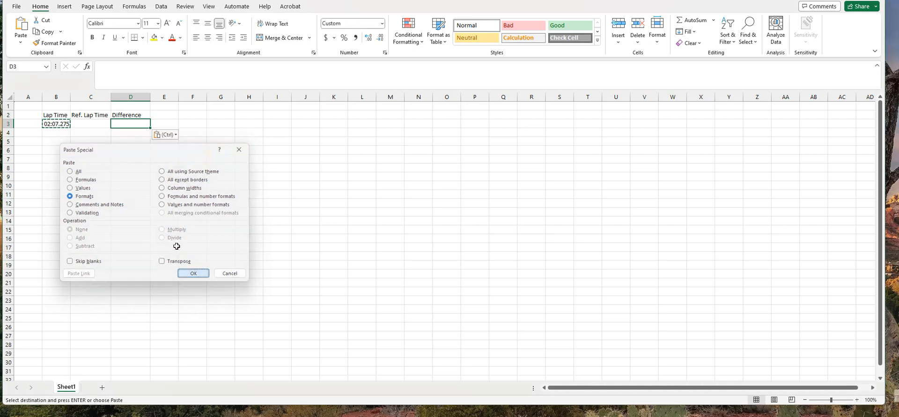
click(193, 273)
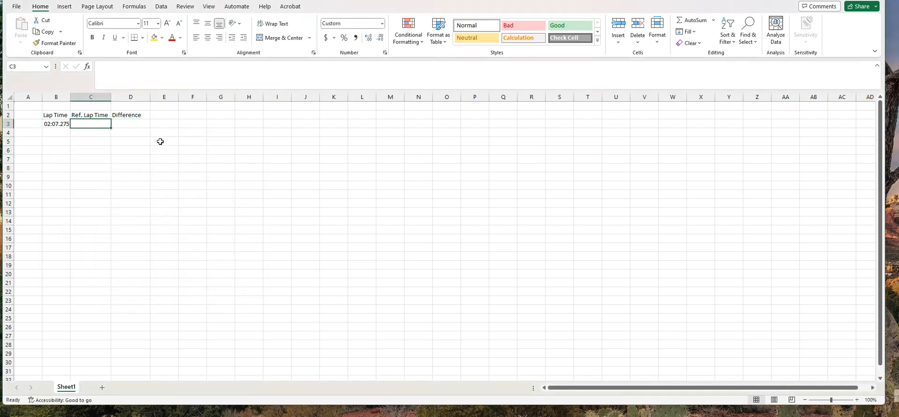
mouse_move(272, 145)
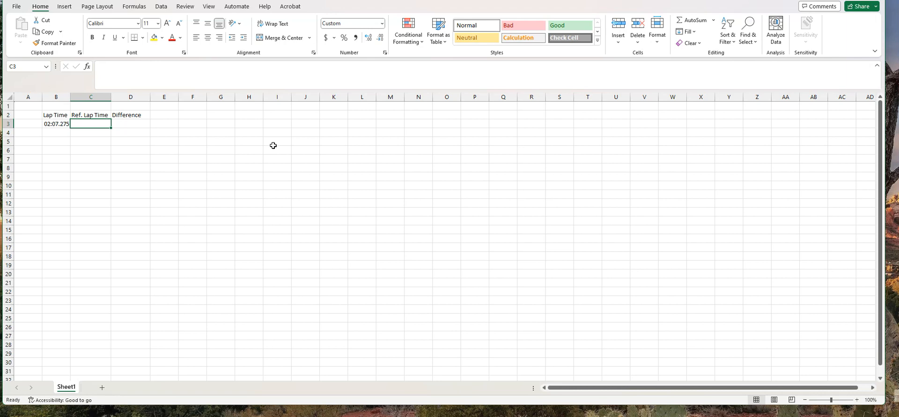
mouse_move(160, 164)
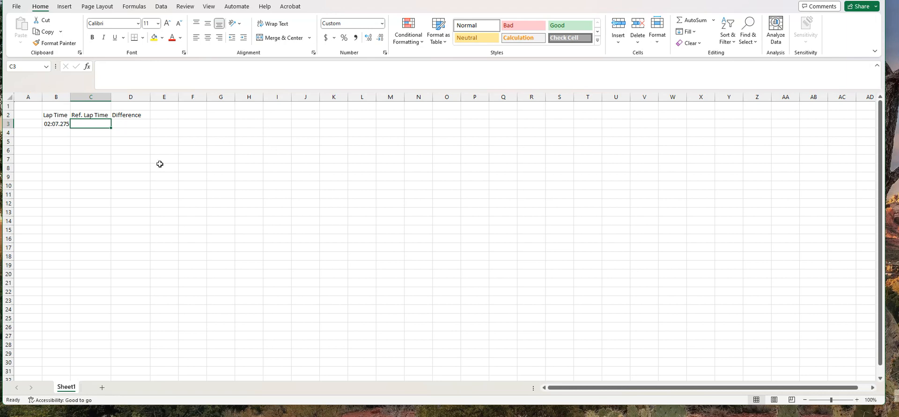
mouse_move(198, 137)
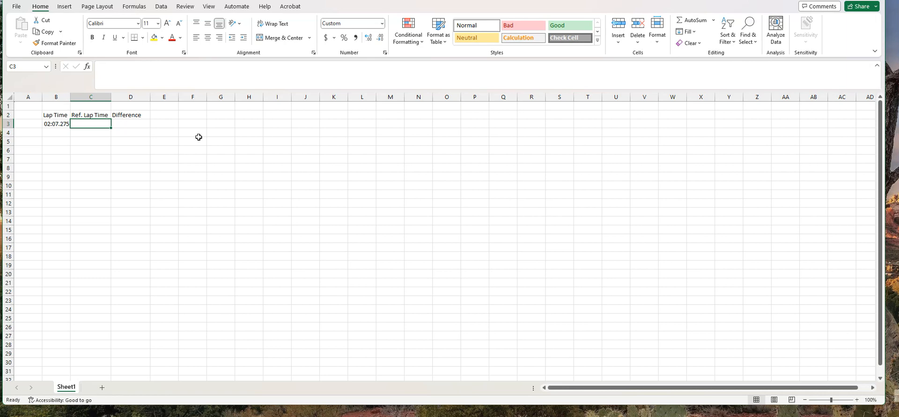
Step: Enter the reference lap time 01:58.478 in C3, then select D3
text(01)
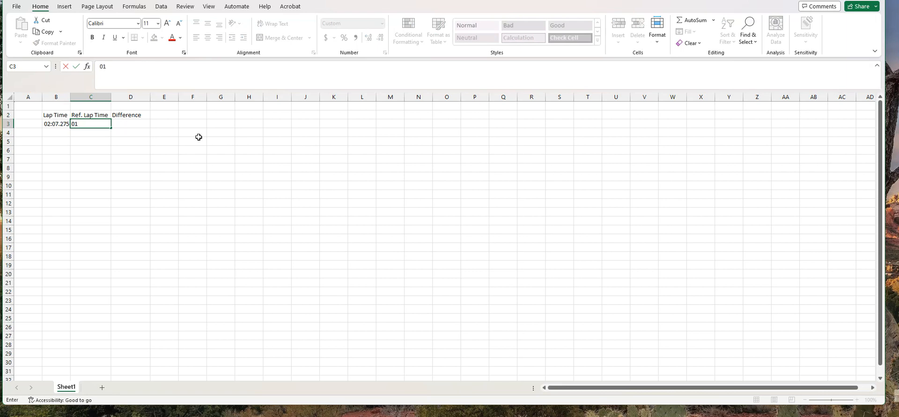
text(:58)
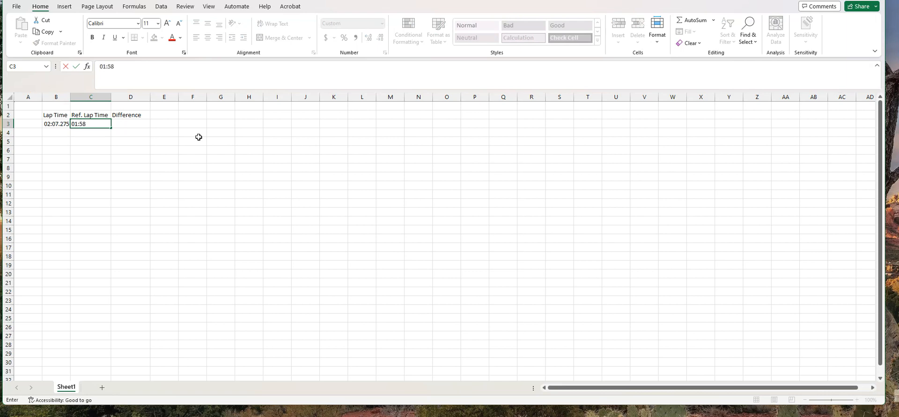
text(.478)
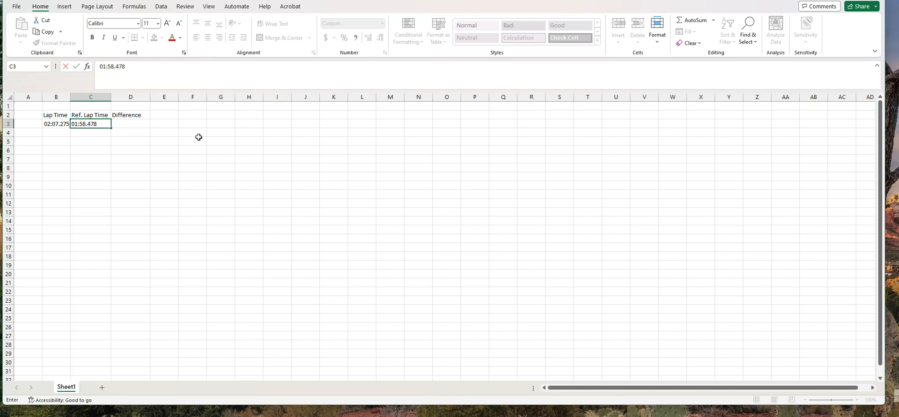
key(enter)
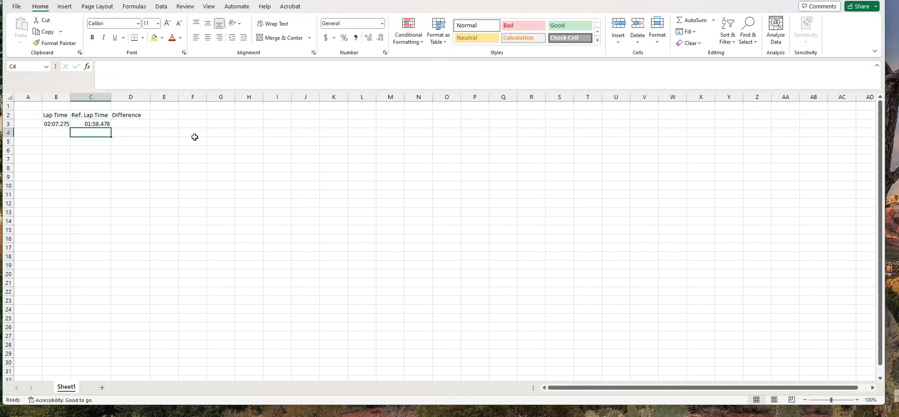
click(90, 123)
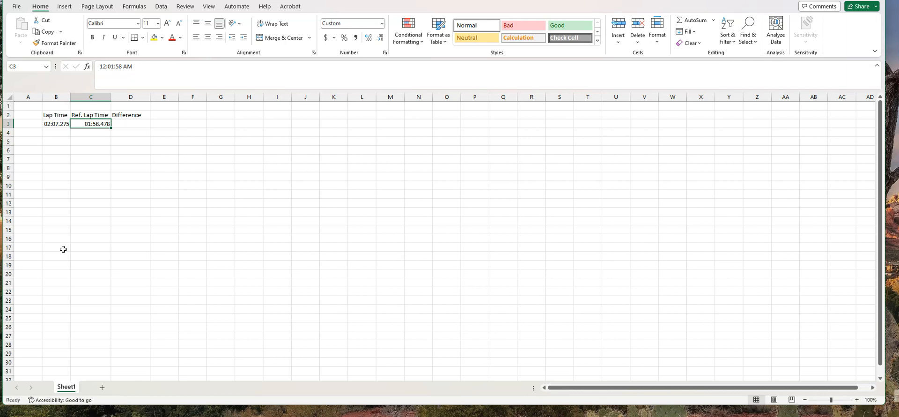
click(131, 124)
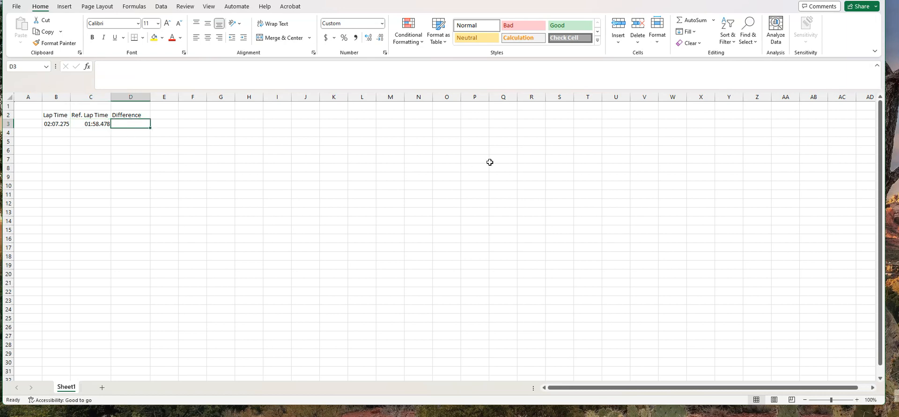
mouse_move(530, 200)
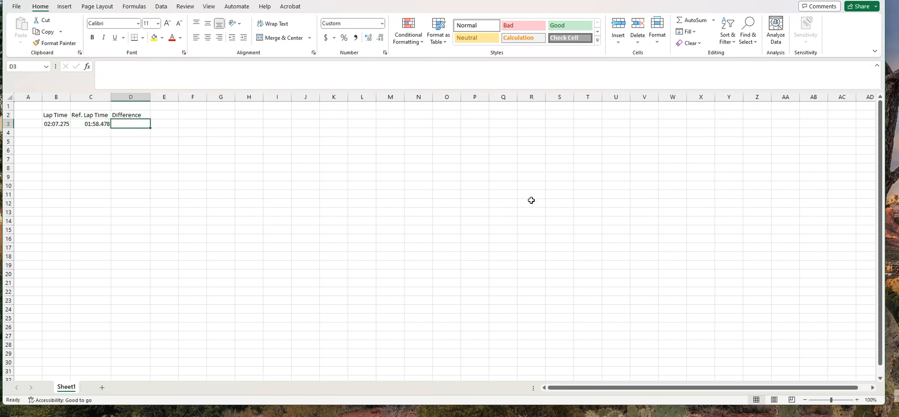
mouse_move(252, 189)
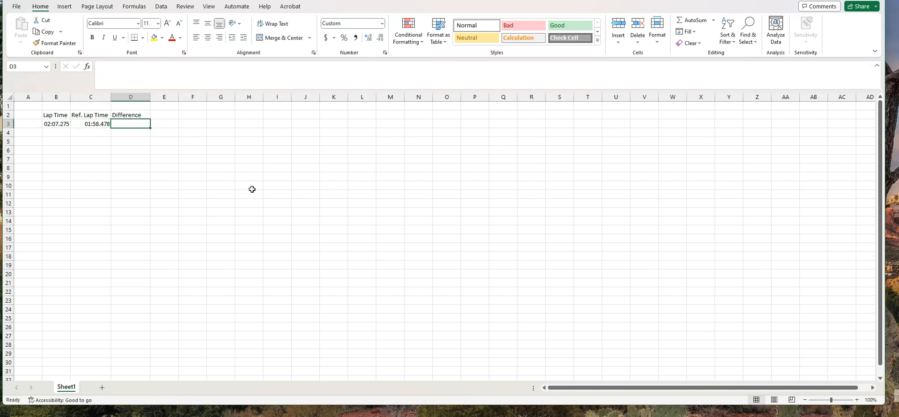
mouse_move(350, 193)
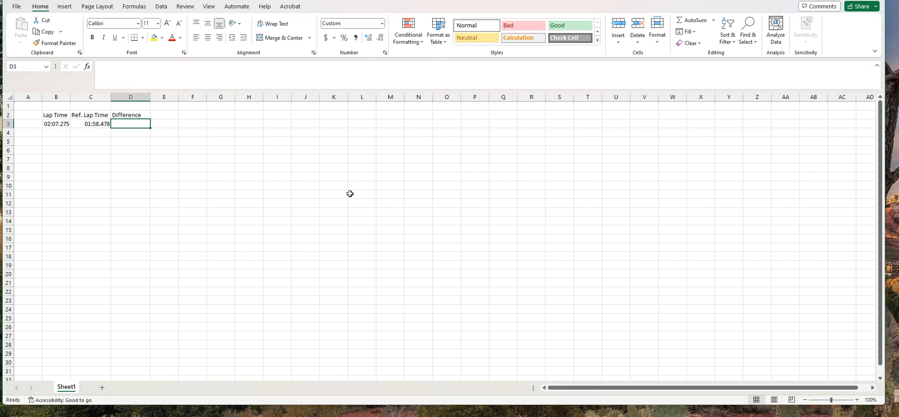
Step: Enter the formula =B3-C3 in D3, yielding 00:08.797
text(=B)
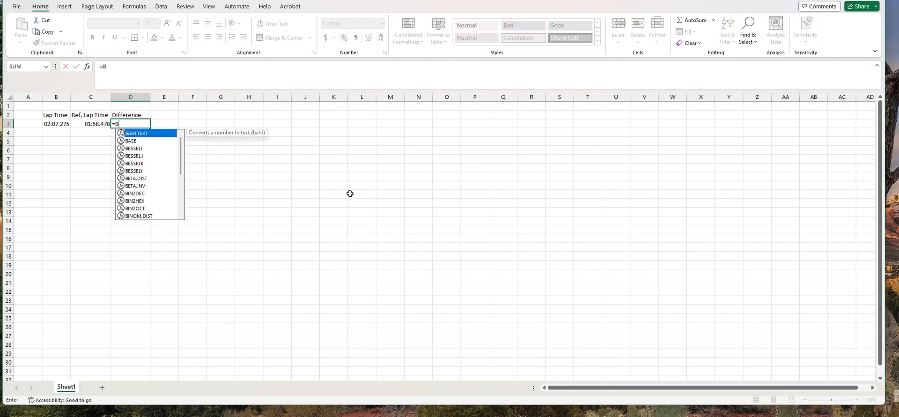
text(3-C3)
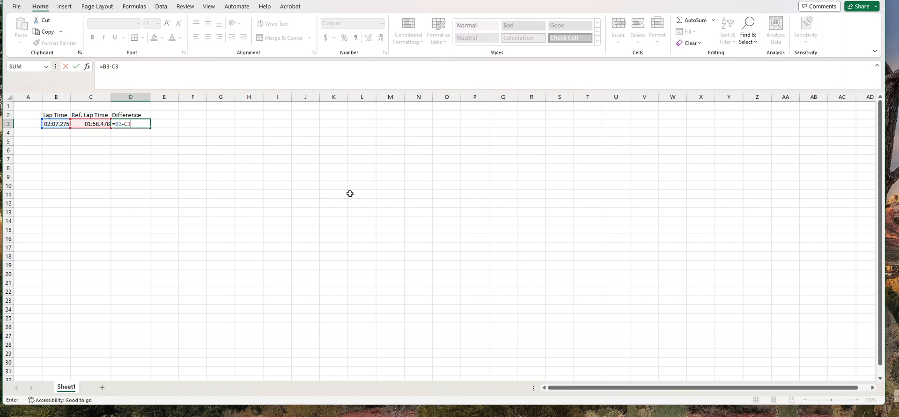
key(Return)
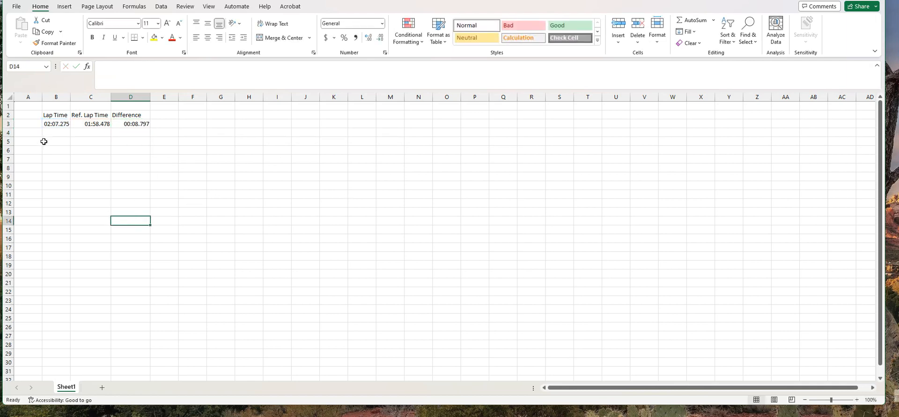
mouse_move(155, 189)
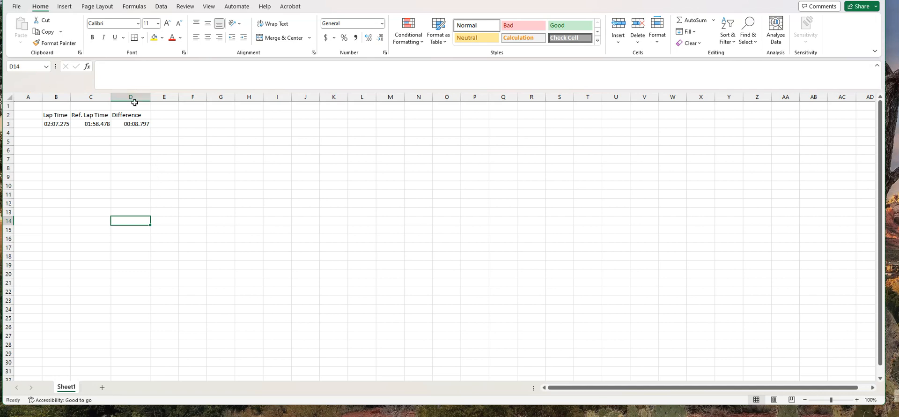
click(130, 97)
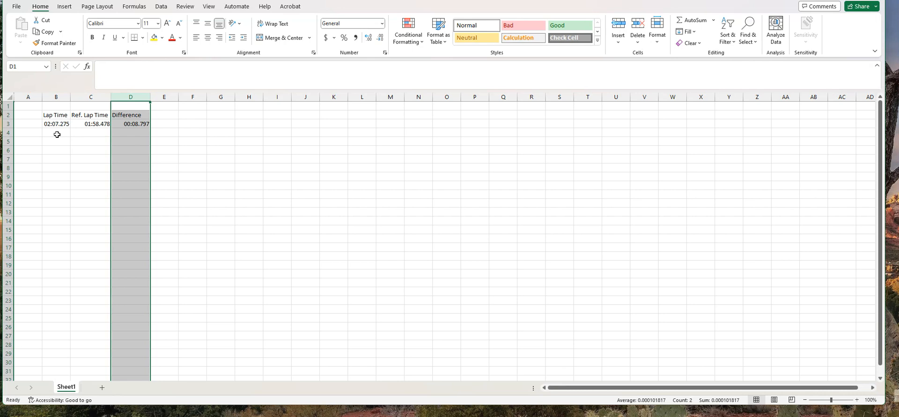
click(56, 141)
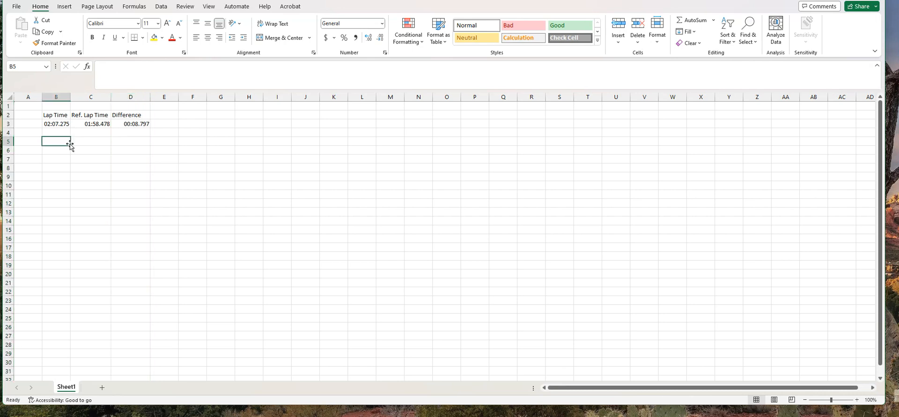
click(90, 123)
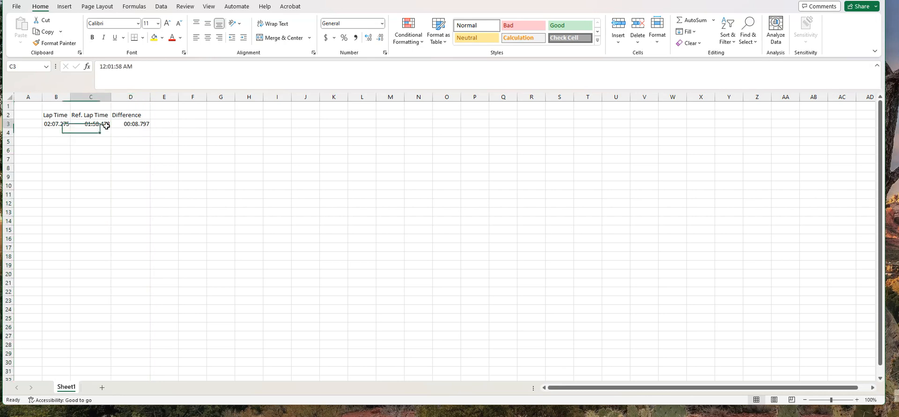
click(130, 123)
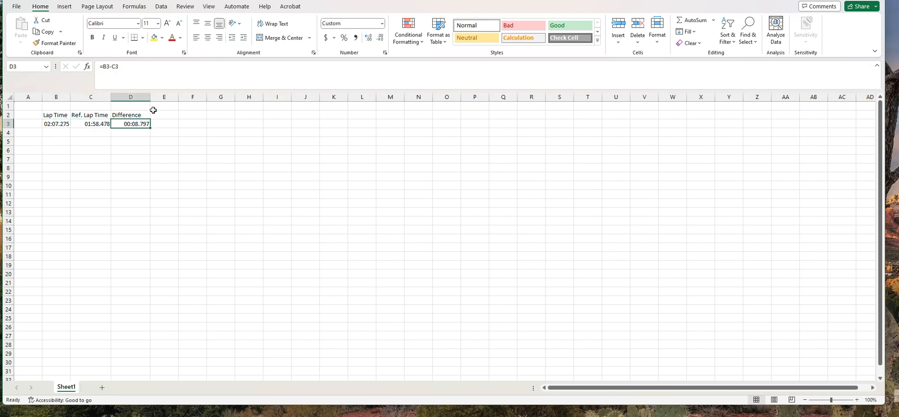
mouse_move(328, 291)
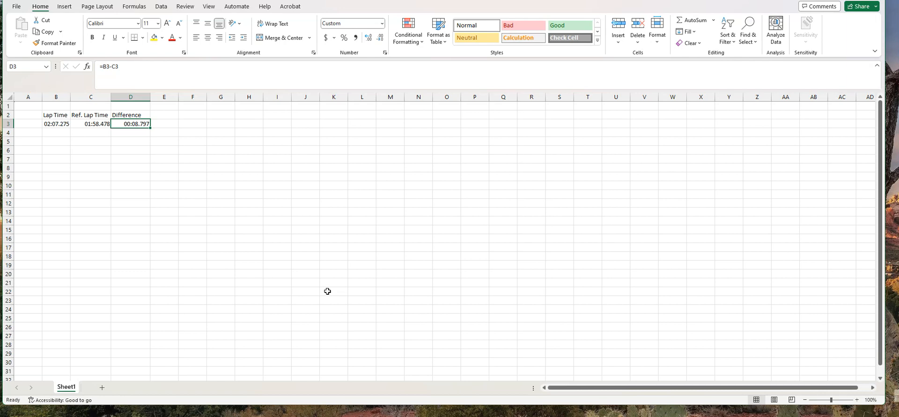
mouse_move(756, 71)
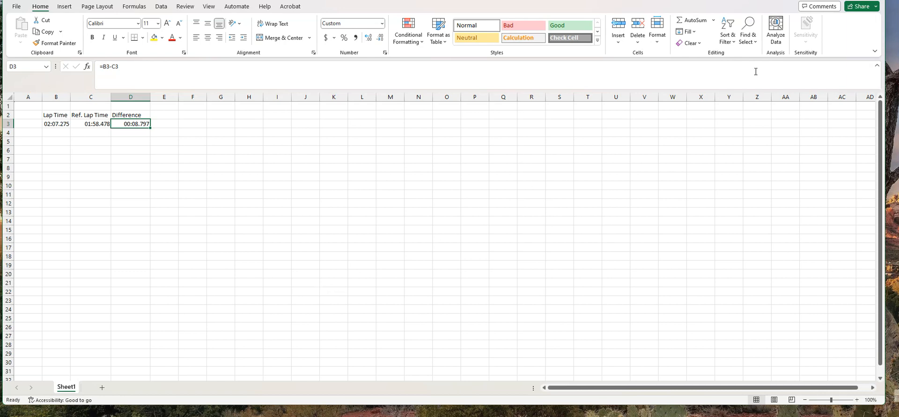